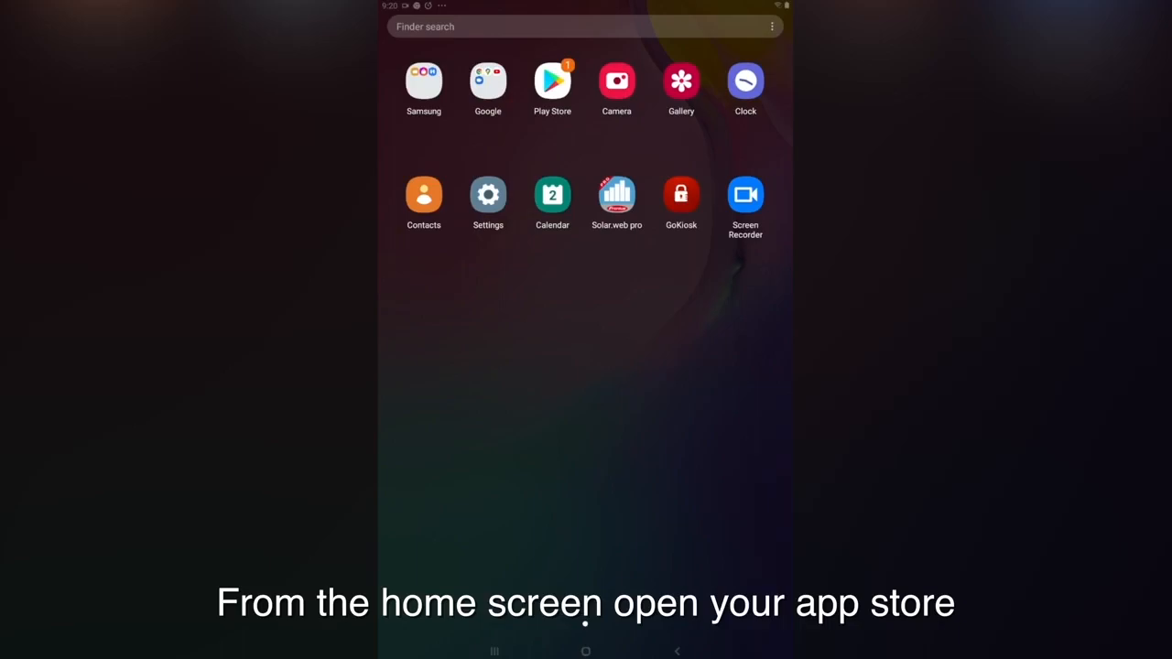
Search Google Play Store for 'iSolarCloud'
left_click(552, 80)
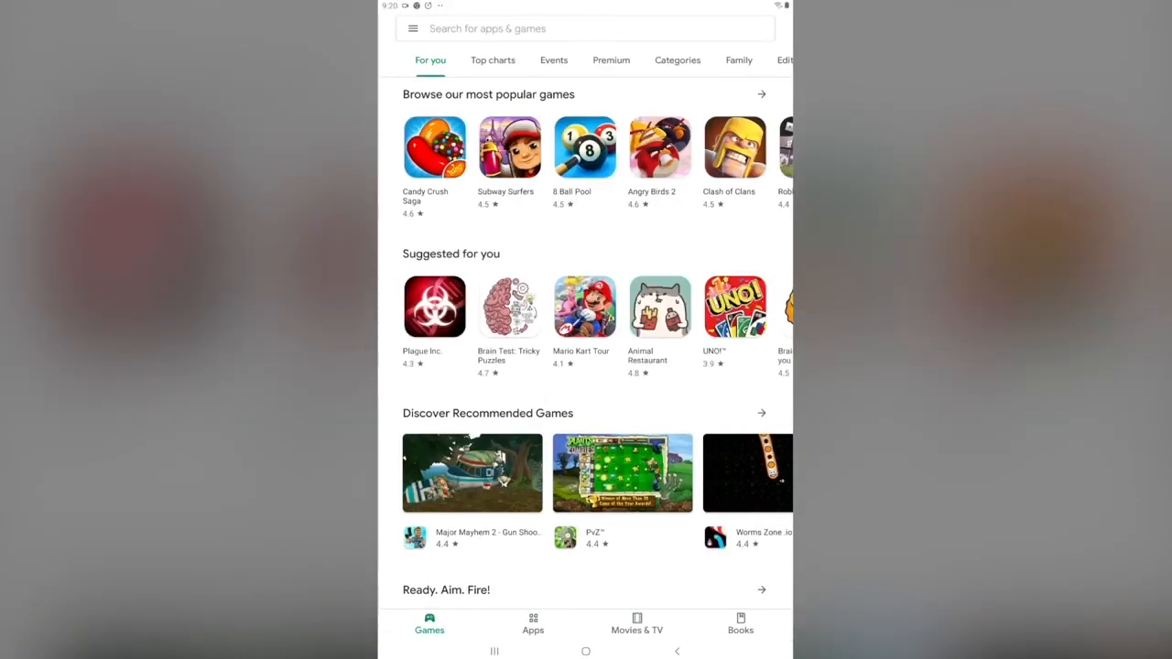
left_click(586, 29)
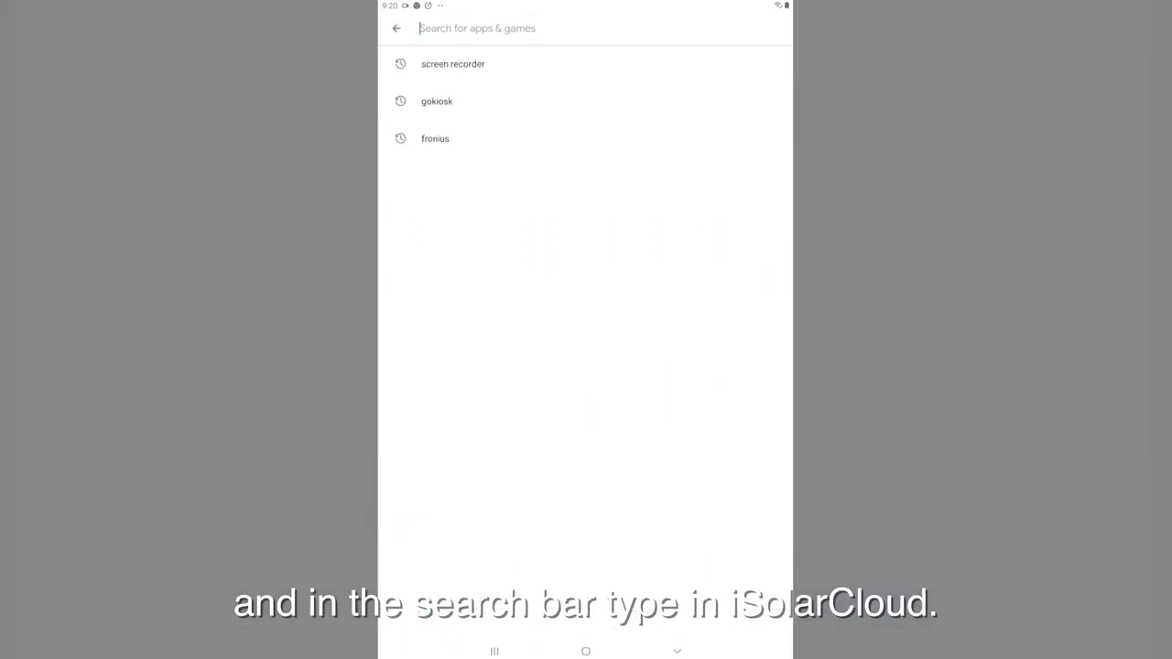
type("iSolarCloud")
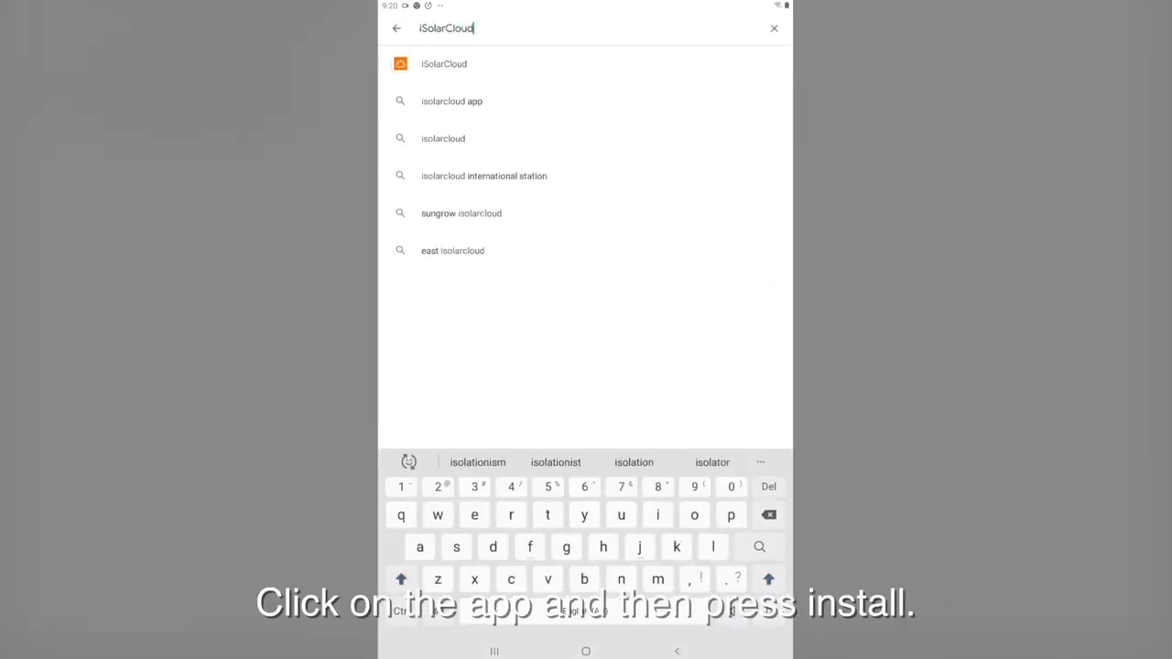
Install the Sungrow iSolarCloud app from its store listing
left_click(443, 64)
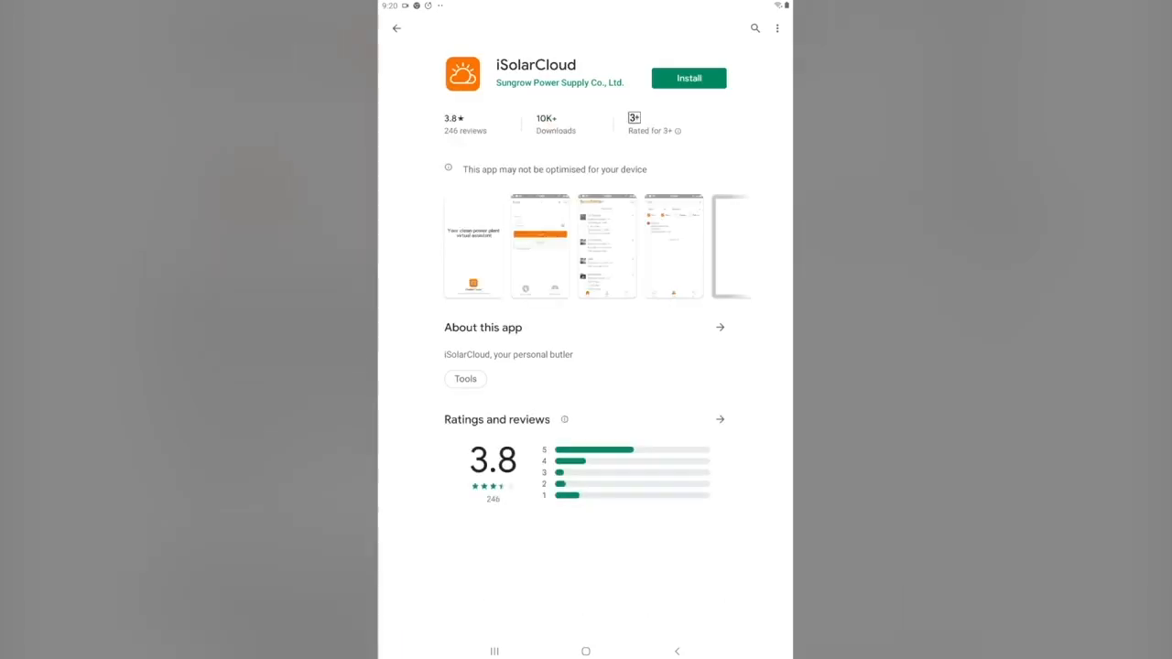
left_click(689, 78)
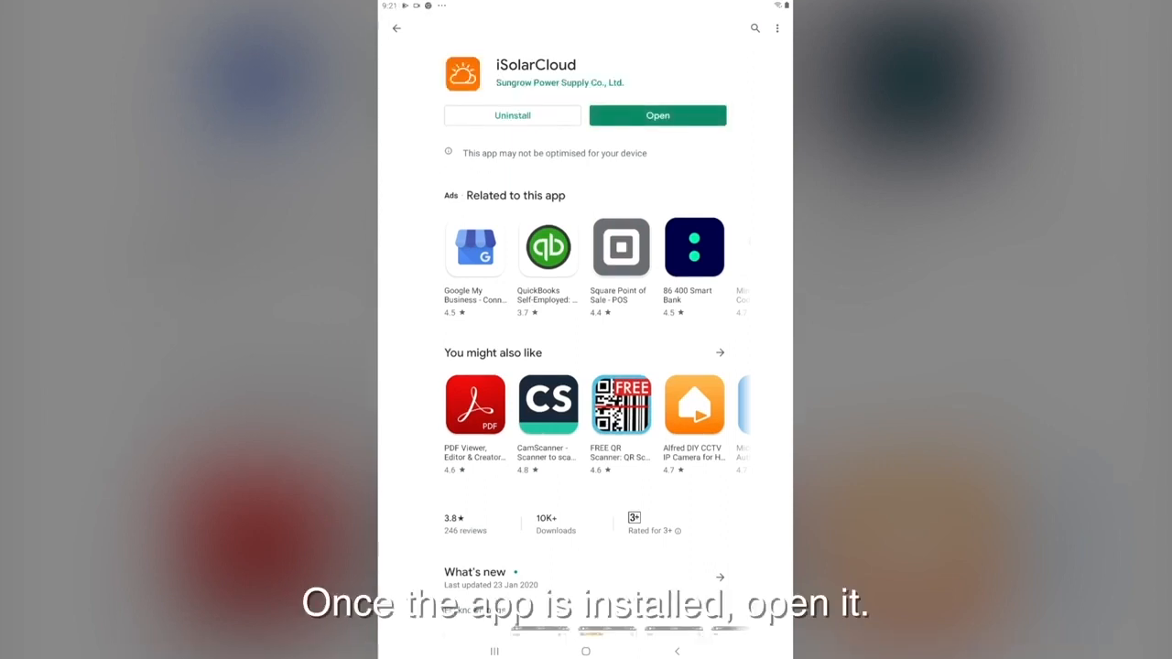
Launch iSolarCloud and keep International Server as the service address
left_click(657, 114)
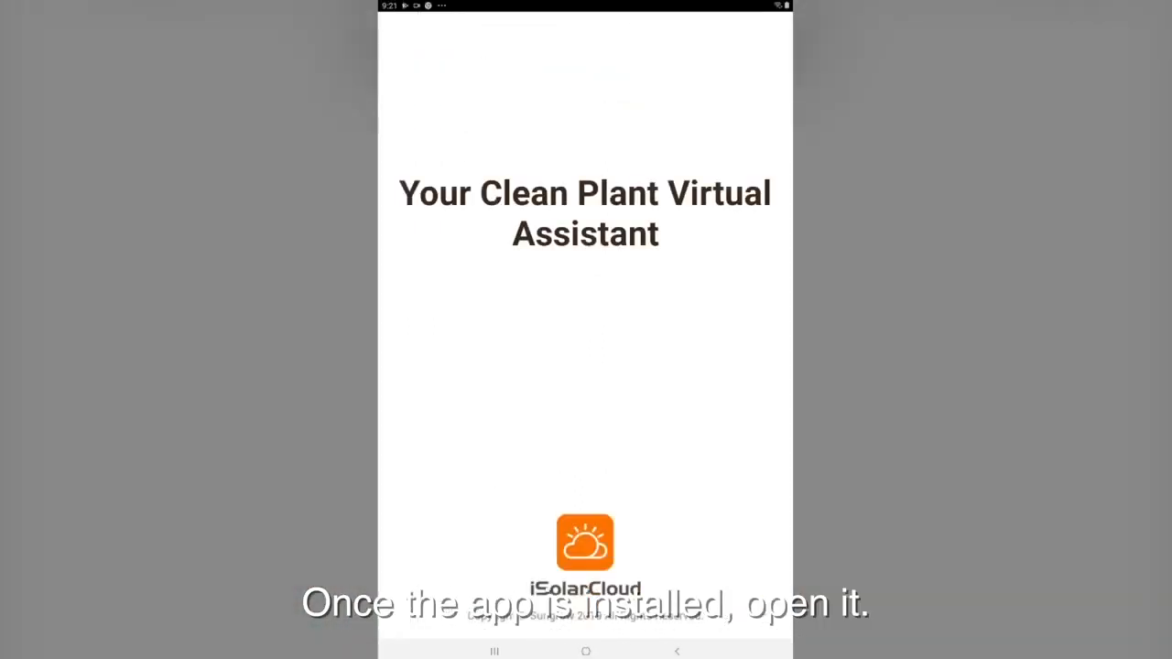
left_click(585, 549)
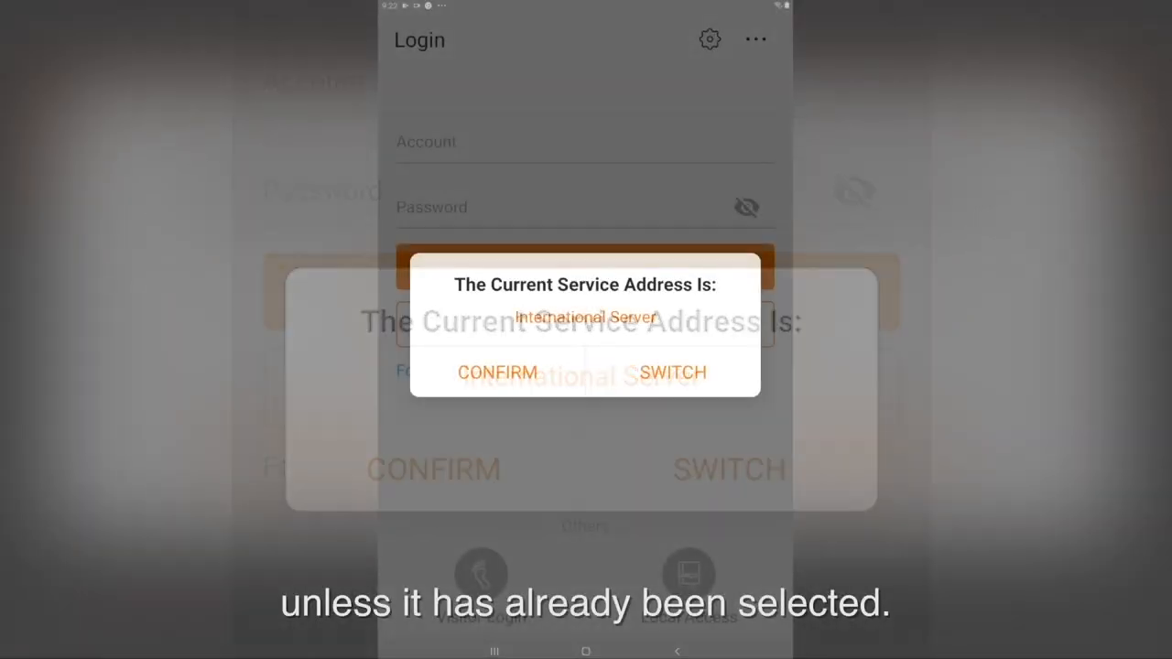
left_click(497, 372)
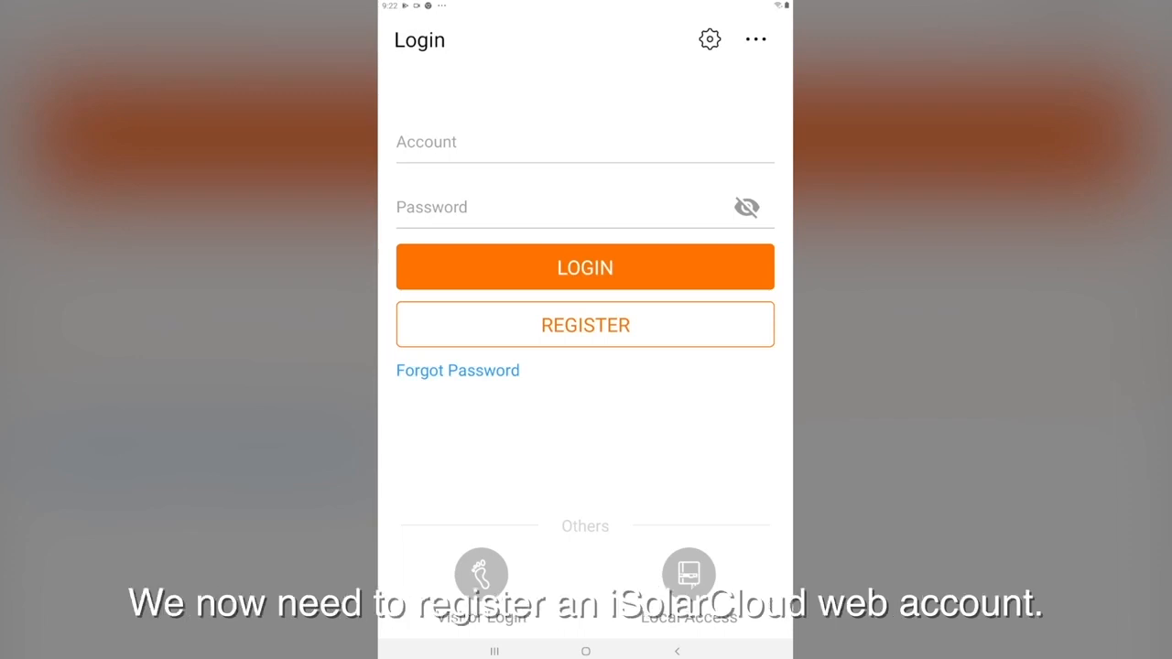
Start registration as an End User and select the email field
left_click(585, 324)
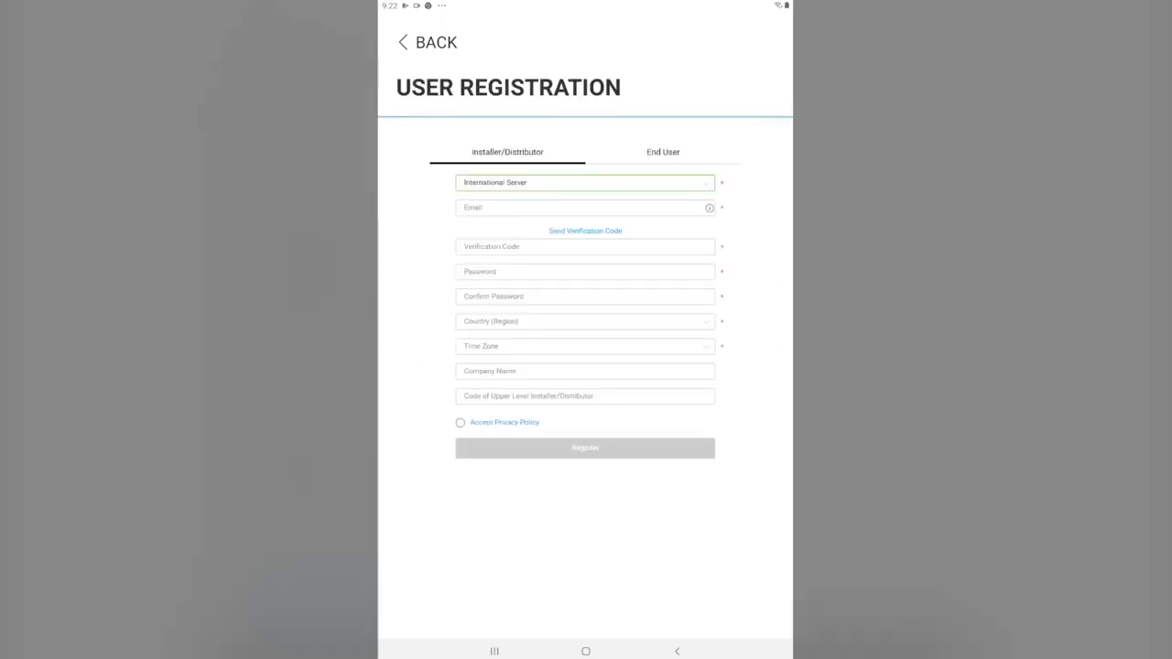
left_click(662, 151)
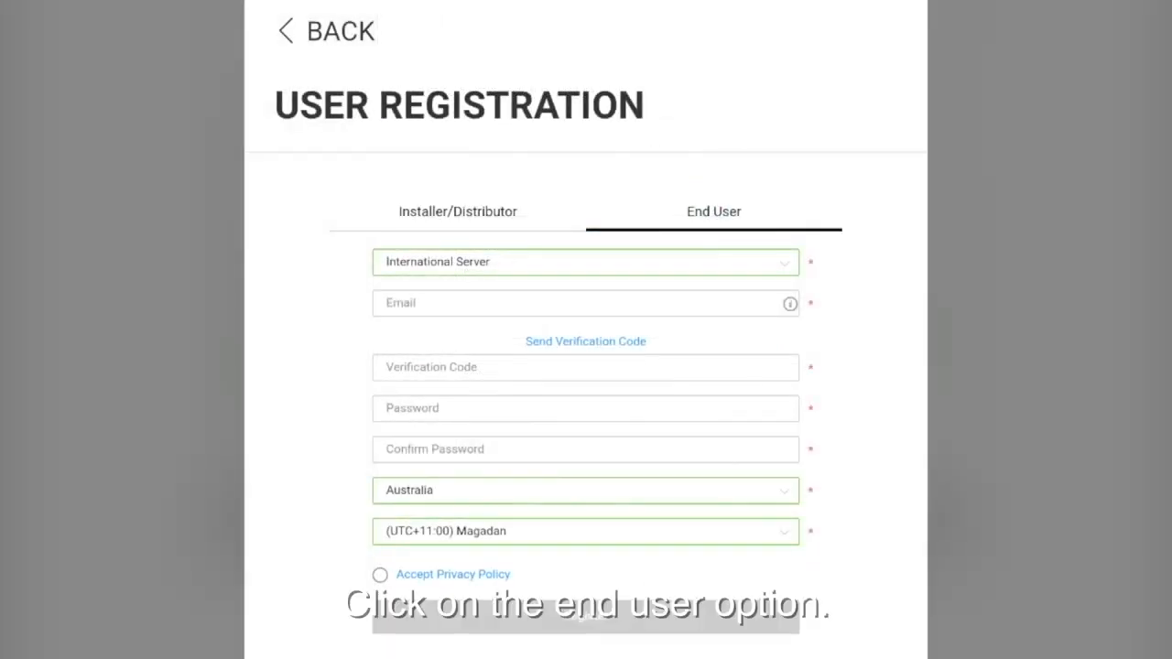
left_click(713, 211)
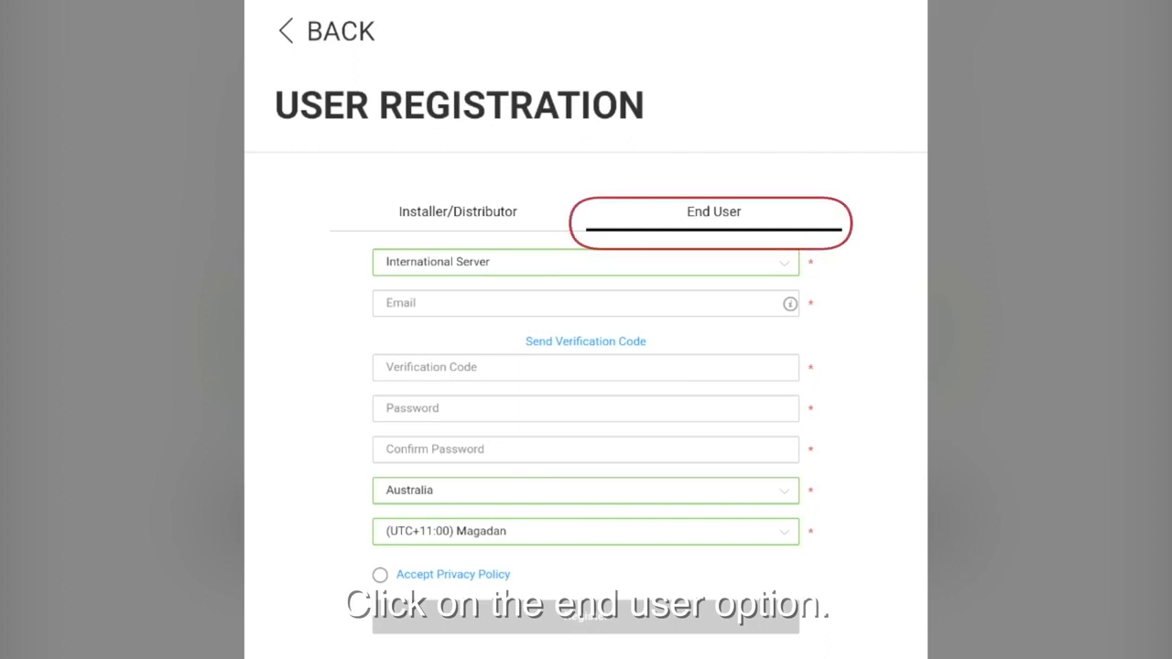
Enter the email address and send a verification code to it
left_click(713, 212)
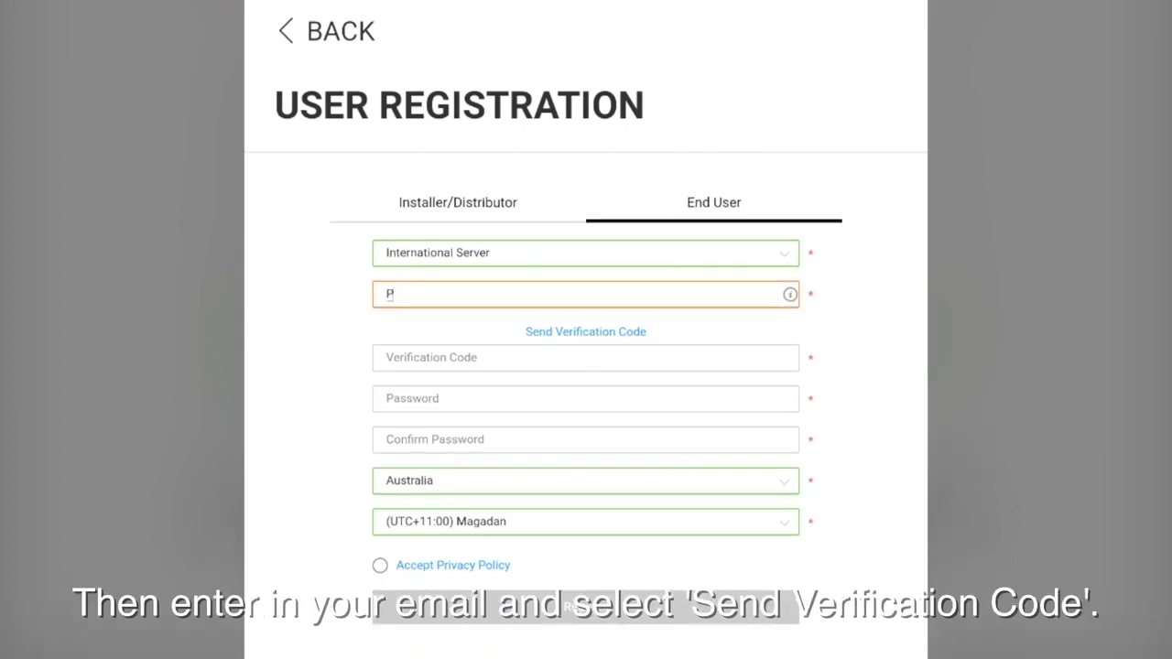
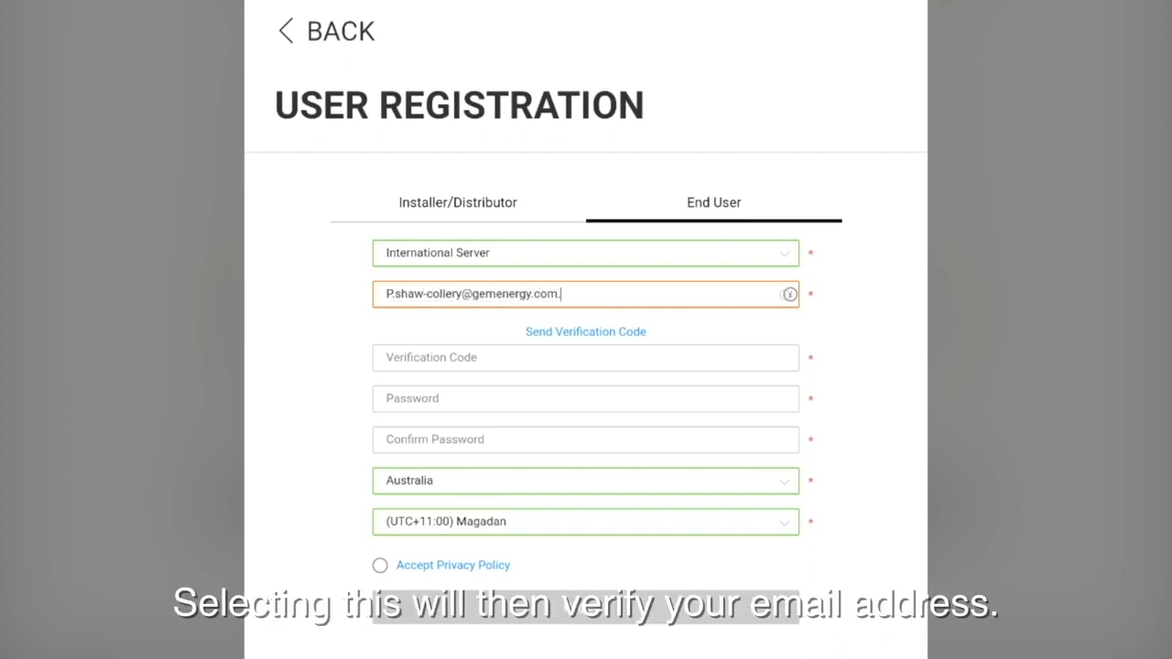
left_click(585, 330)
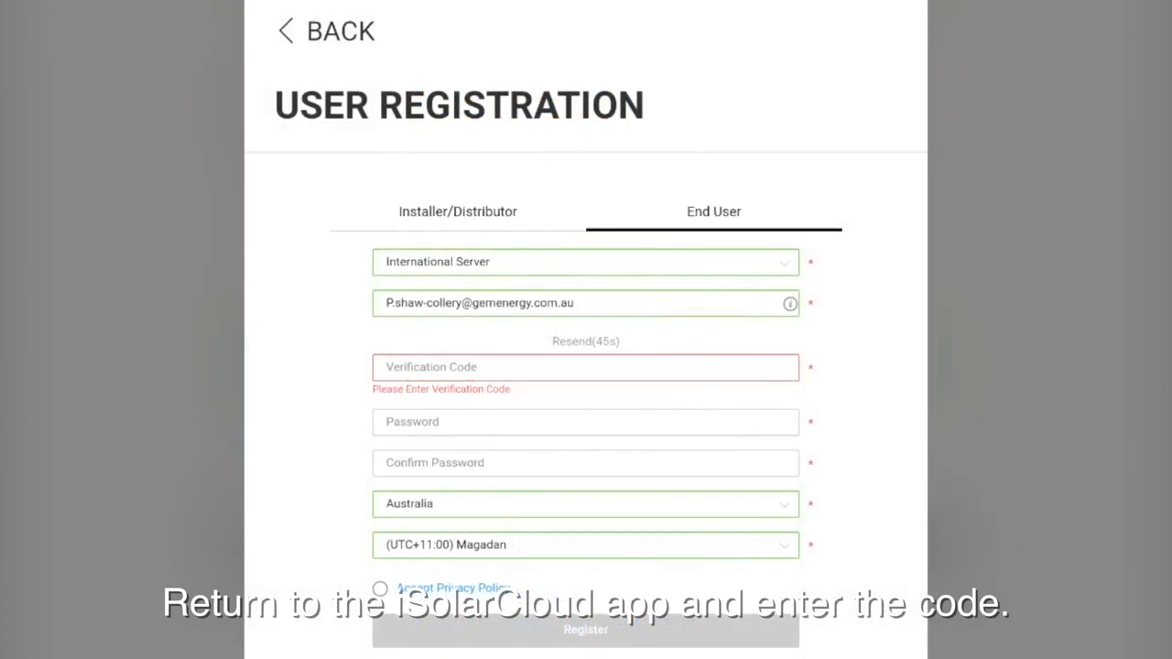
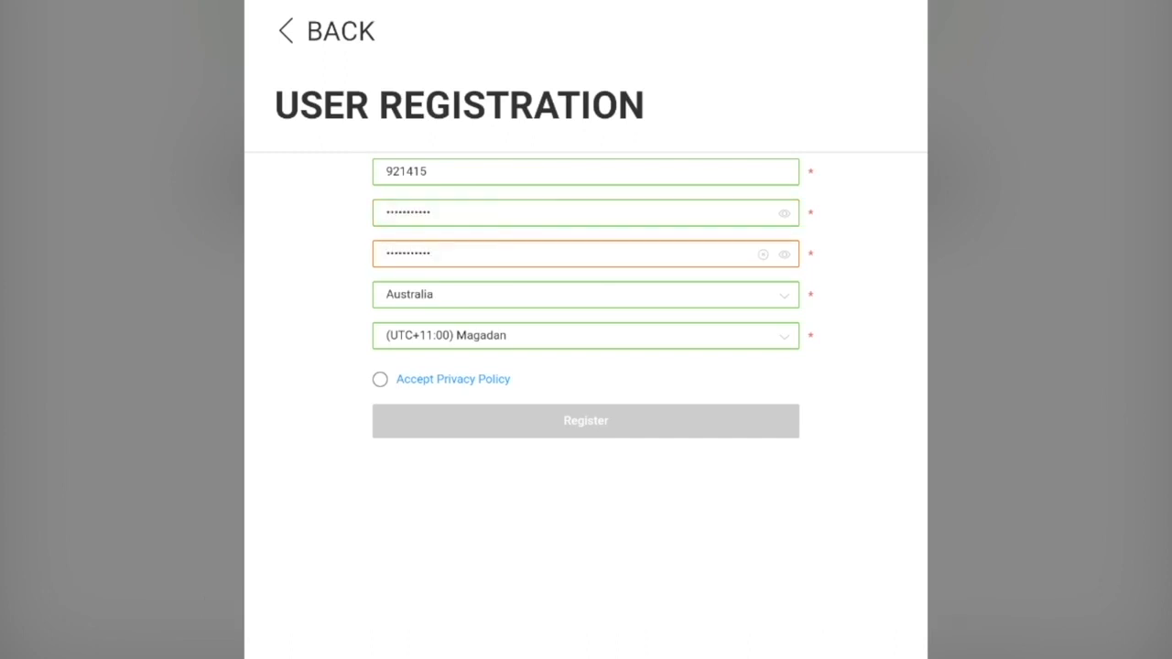
Set time zone to (UTC+10:00) Brisbane, accept the privacy policy, and register
left_click(585, 335)
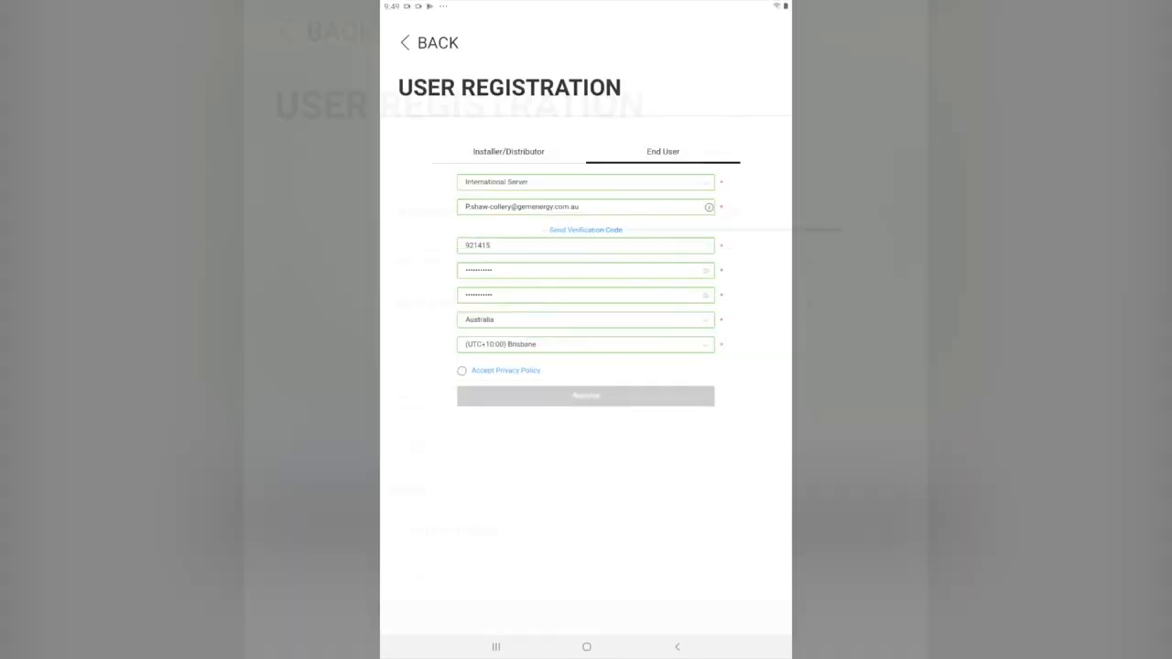
left_click(462, 370)
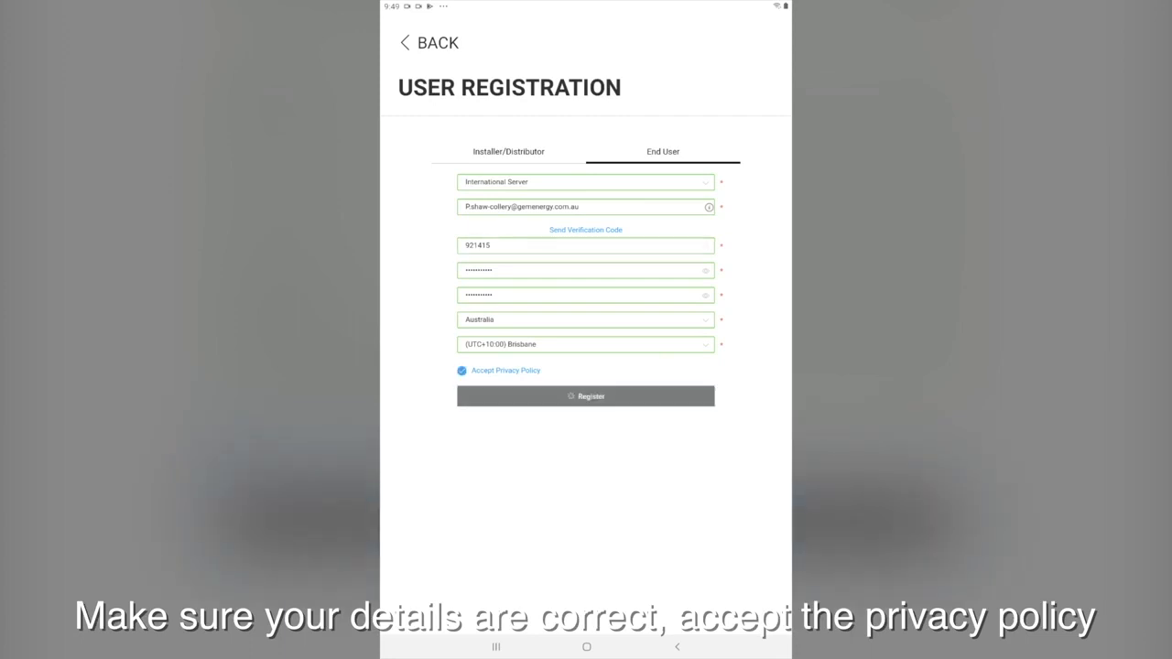
left_click(585, 395)
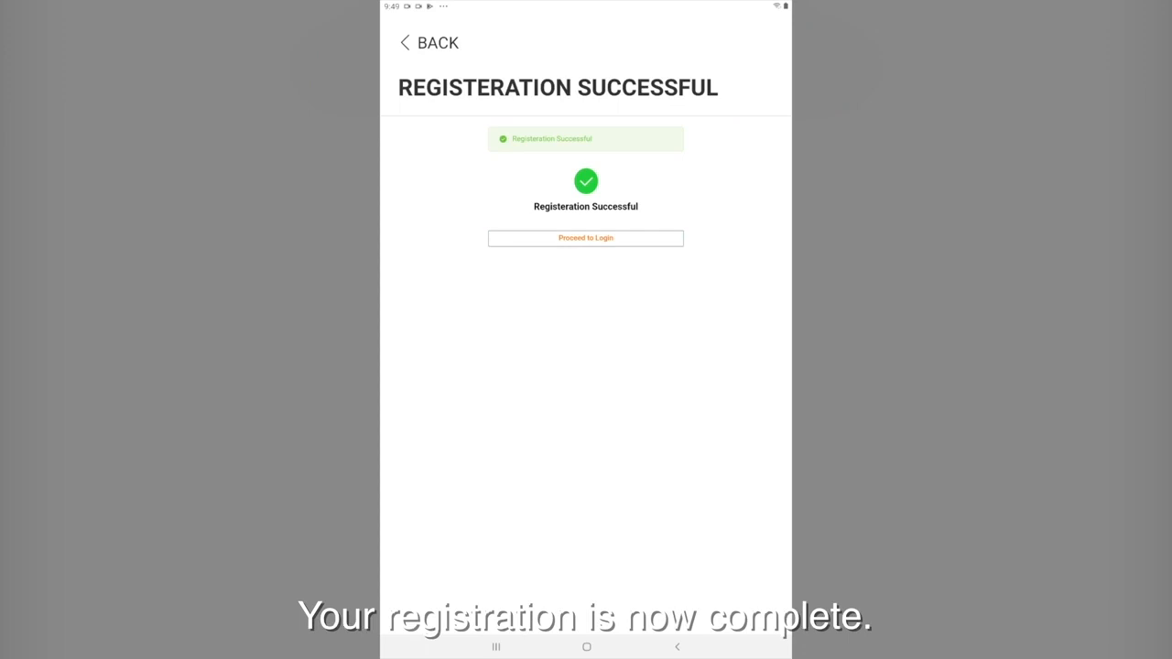
Log in to iSolarCloud with the new account's email and password
left_click(585, 238)
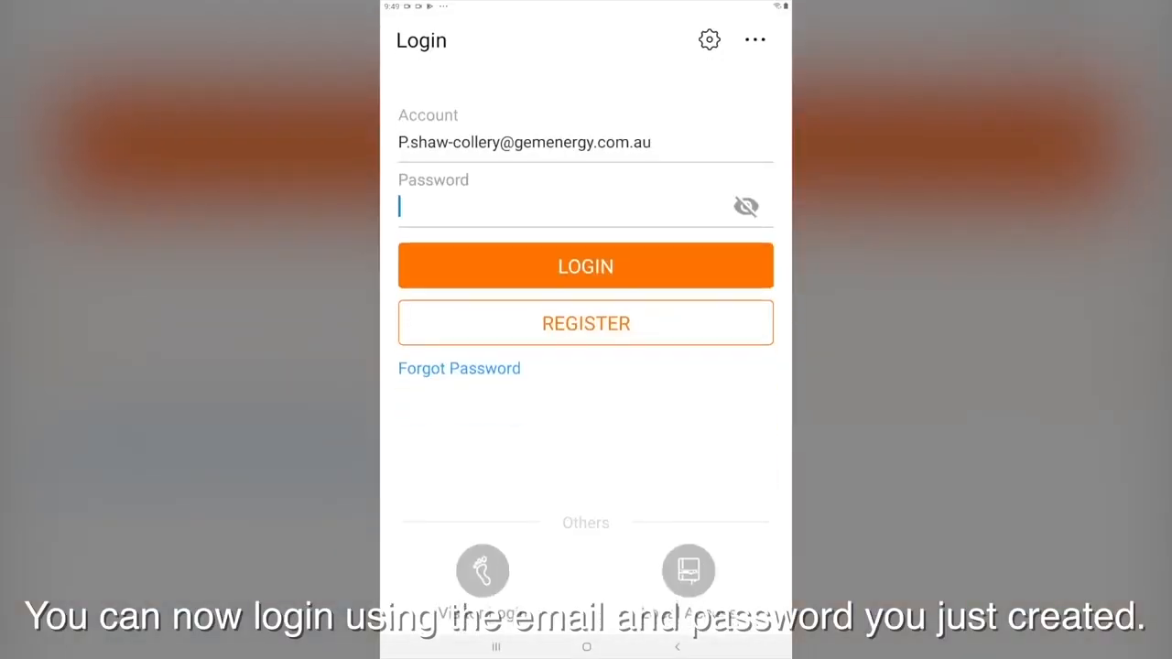
left_click(585, 206)
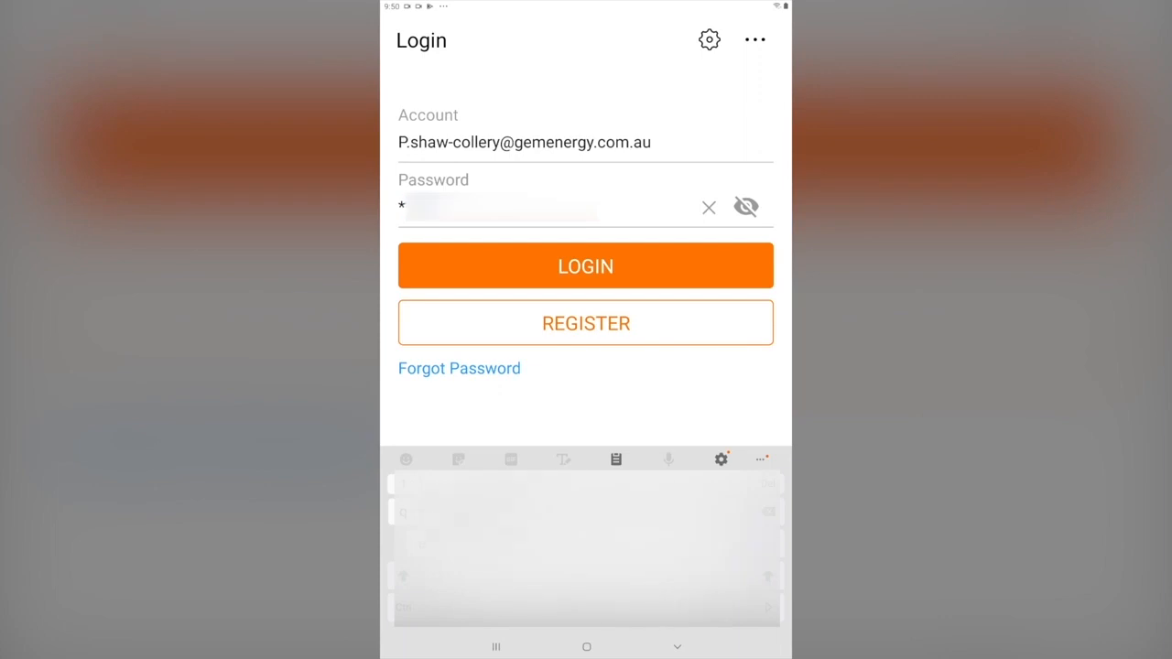
left_click(584, 266)
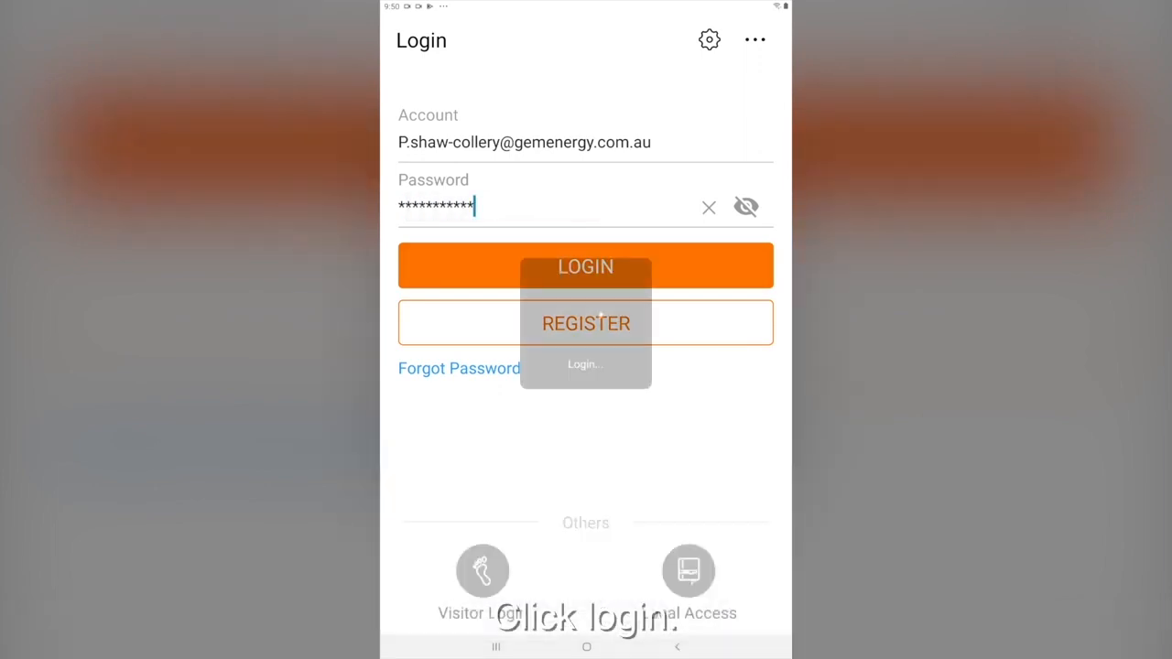
left_click(584, 265)
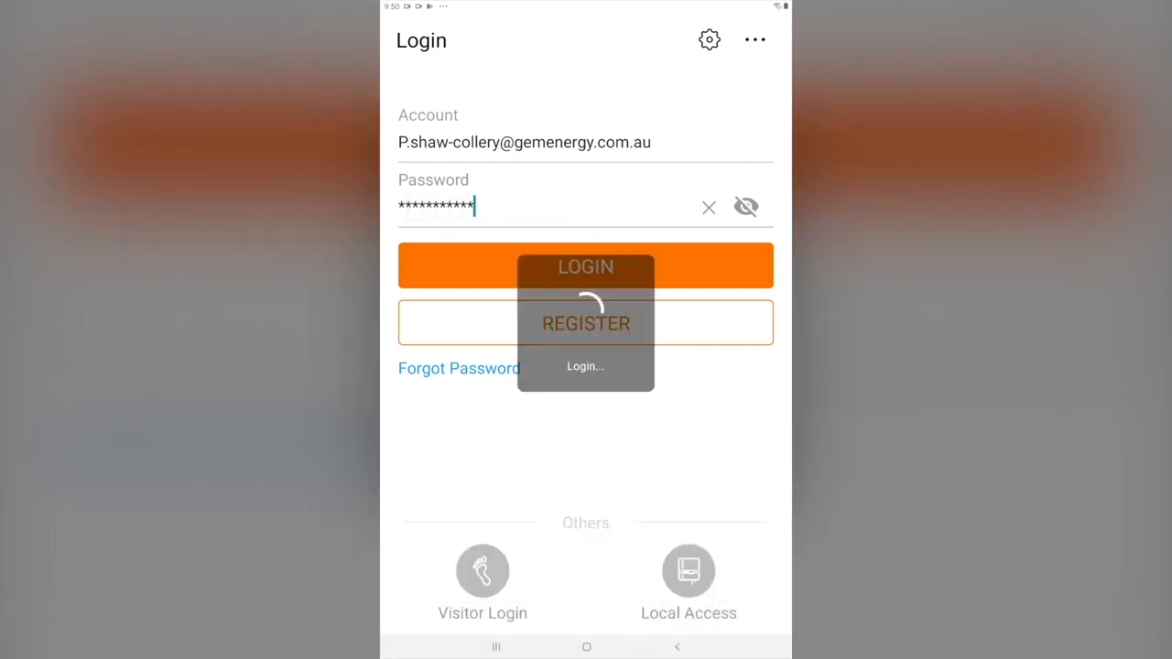
left_click(585, 265)
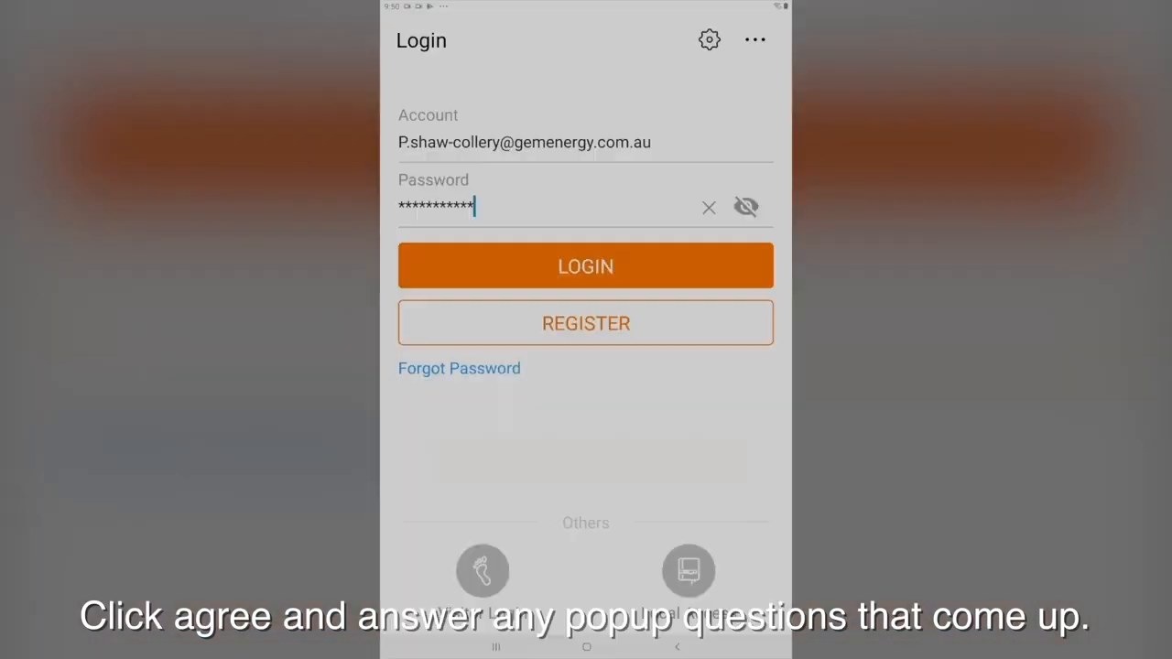
Allow iSolarCloud location and camera access to reach the Sungrow home screen
left_click(585, 265)
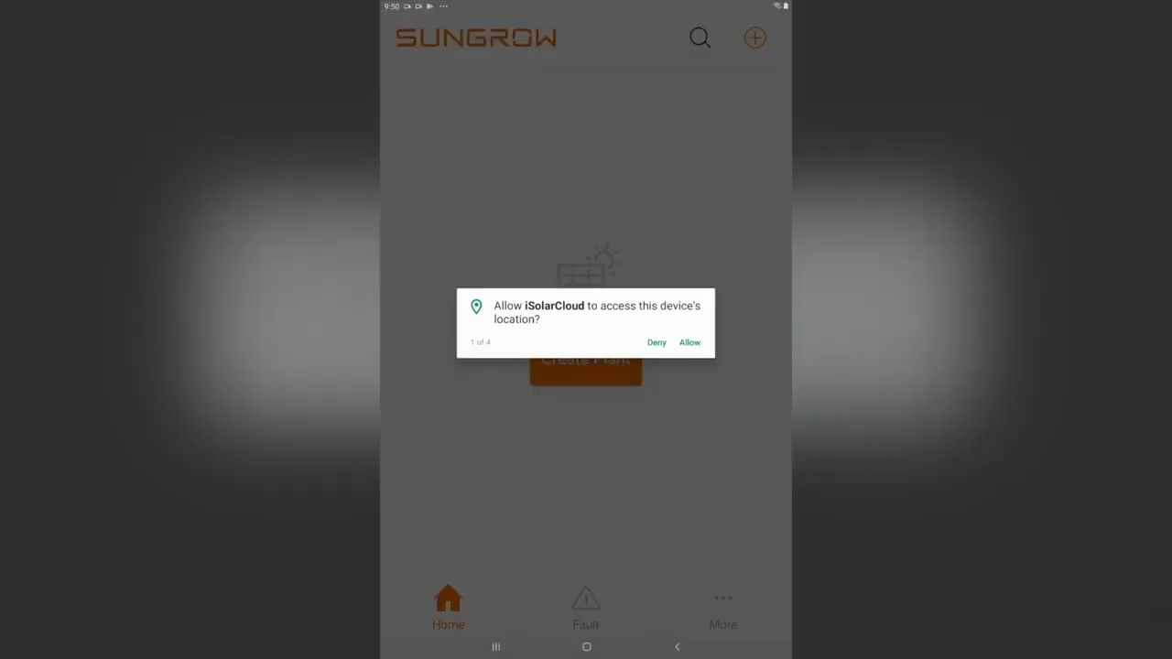
left_click(688, 342)
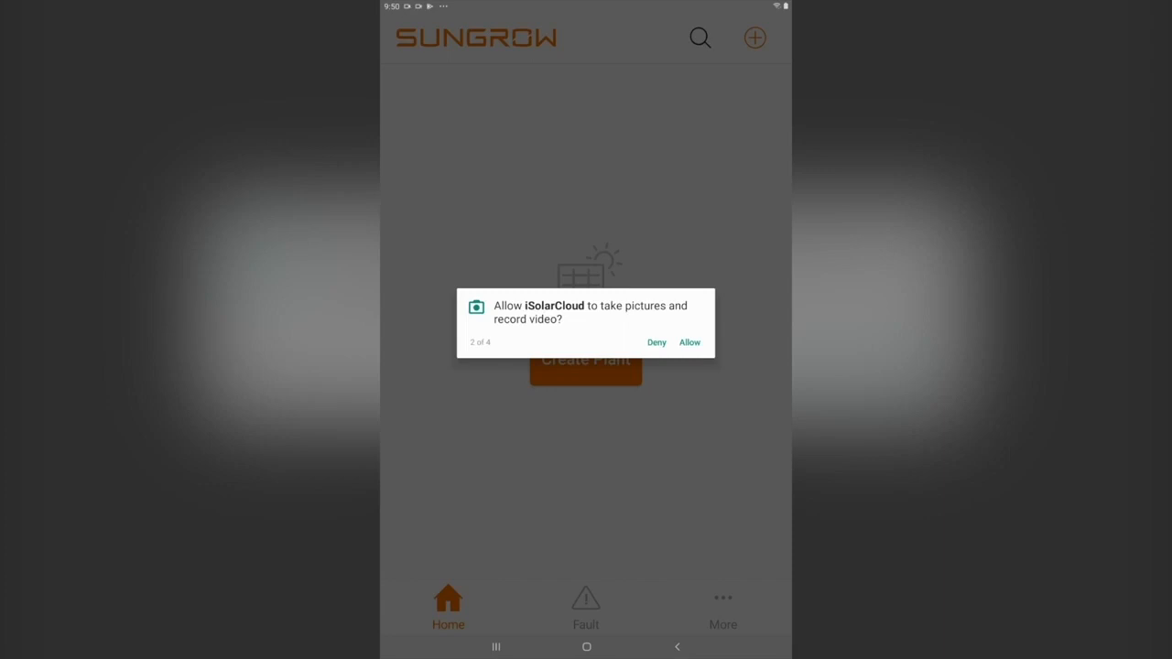
left_click(688, 342)
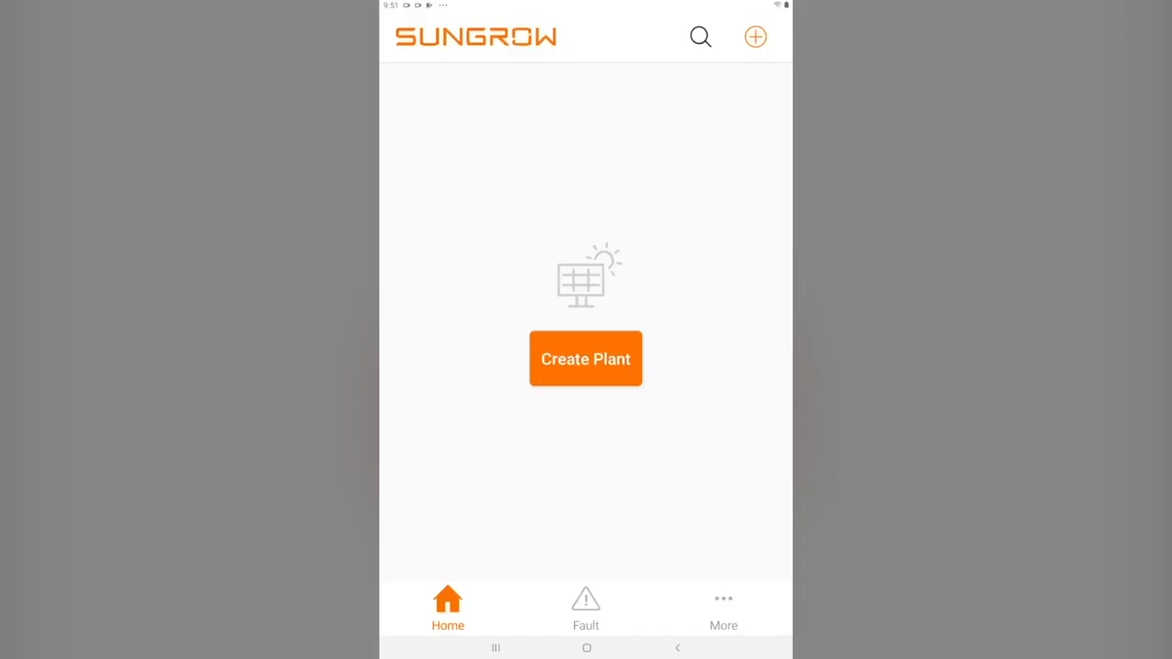